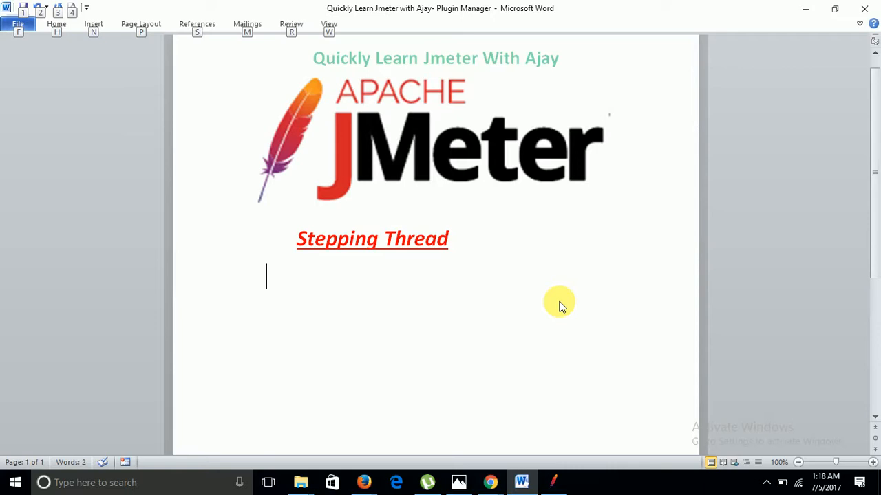
{"action": "mouse_move", "coordinate": [550, 360]}
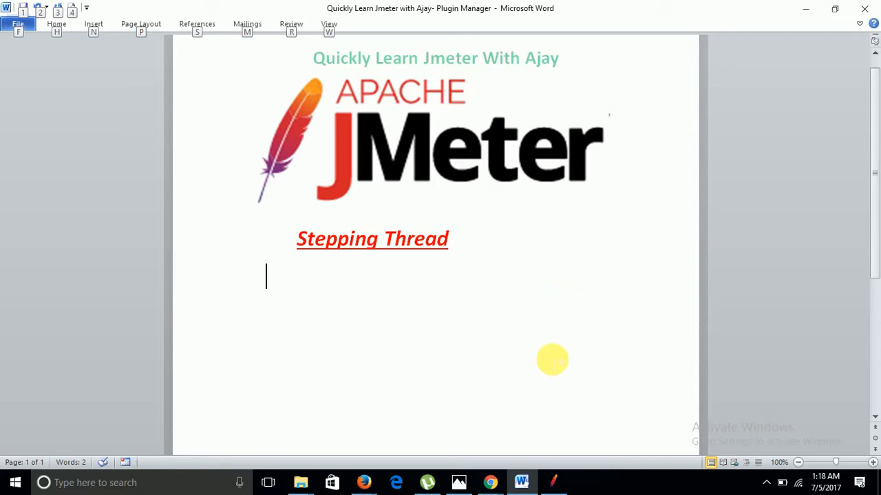
{"action": "mouse_move", "coordinate": [558, 482]}
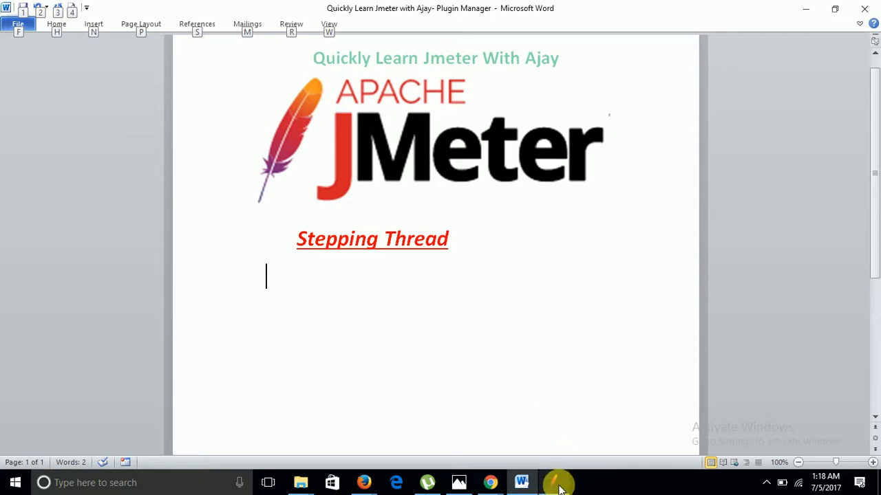
Step: Bring JMeter to the front and switch between Test Plan and WorkBench, ending on WorkBench
{"action": "left_click", "coordinate": [558, 482]}
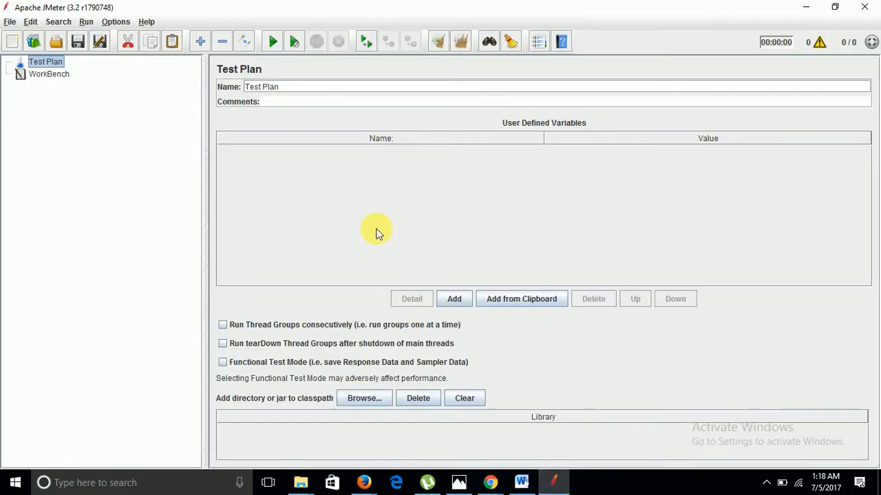
{"action": "mouse_move", "coordinate": [203, 170]}
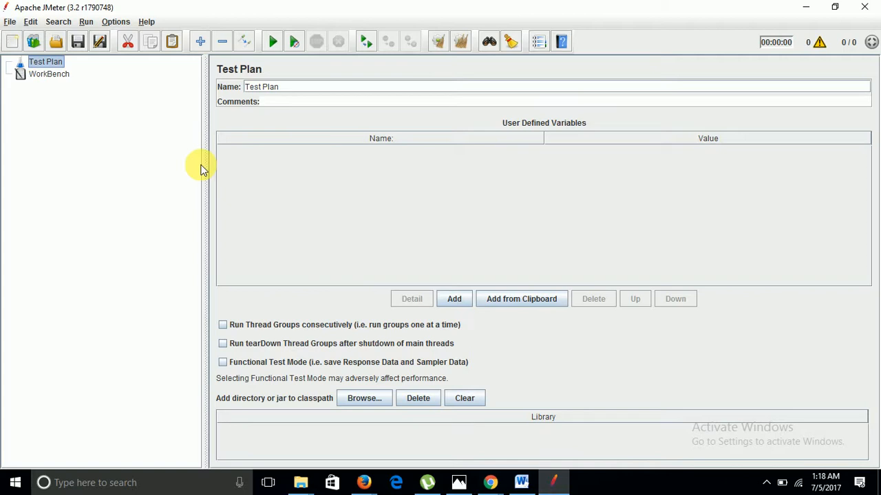
{"action": "mouse_move", "coordinate": [68, 82]}
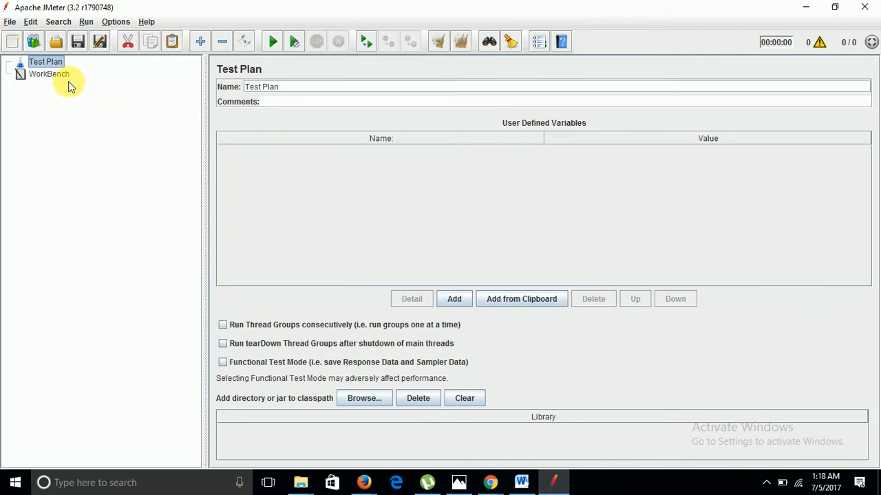
{"action": "left_click", "coordinate": [48, 74]}
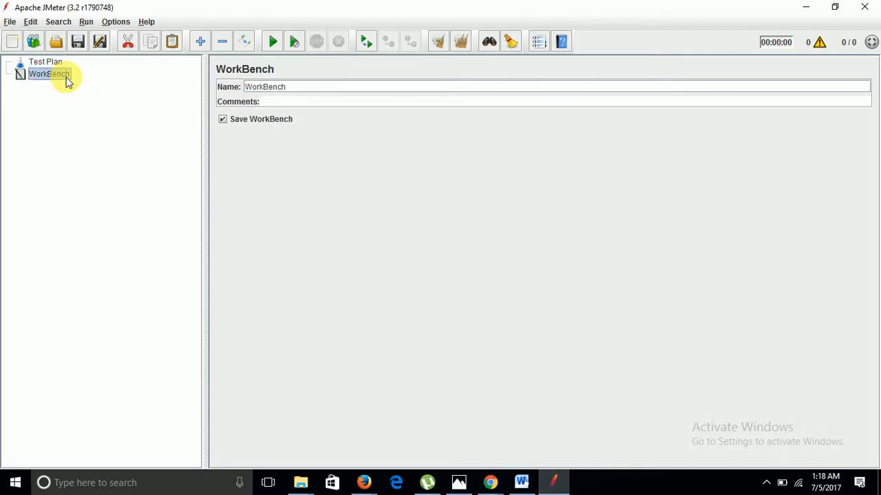
{"action": "left_click", "coordinate": [46, 61]}
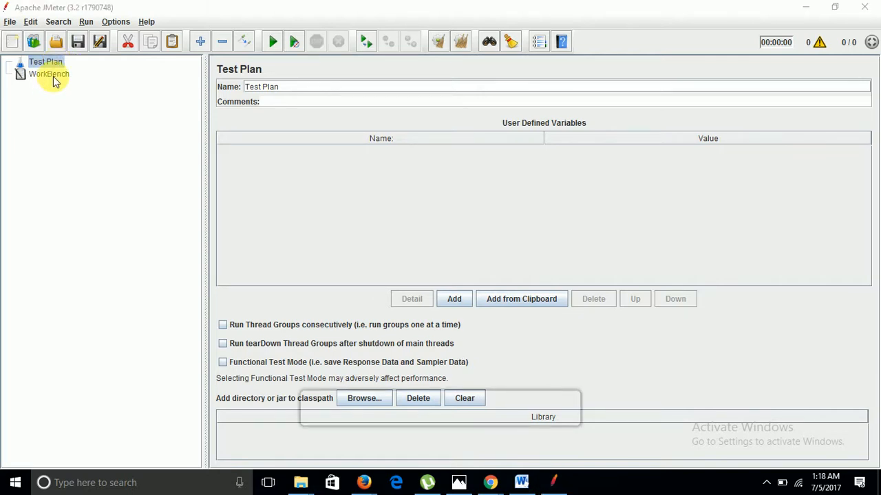
{"action": "left_click", "coordinate": [49, 74]}
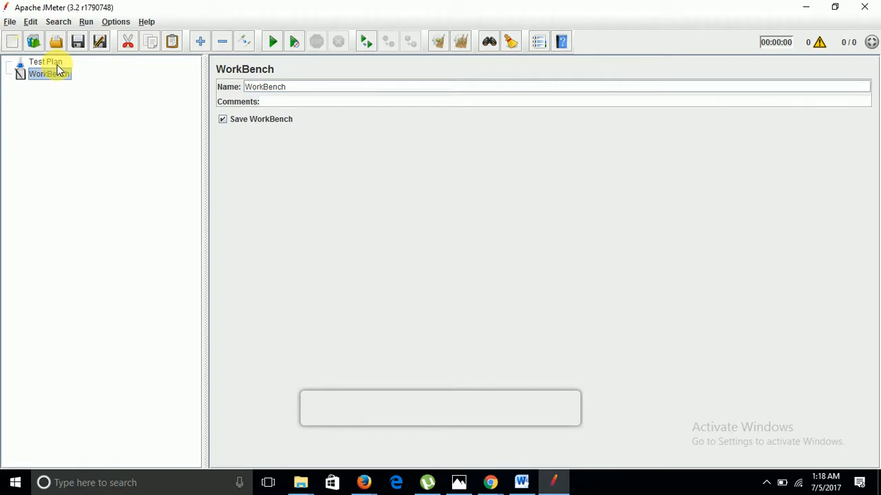
Step: Open the Test Plan's Add menu to reach Threads (Users) thread group types
{"action": "right_click", "coordinate": [45, 61]}
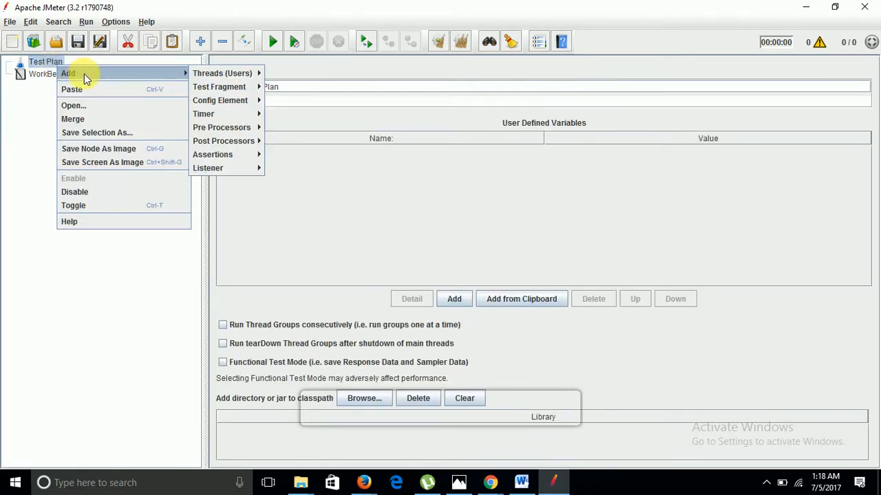
{"action": "mouse_move", "coordinate": [222, 73]}
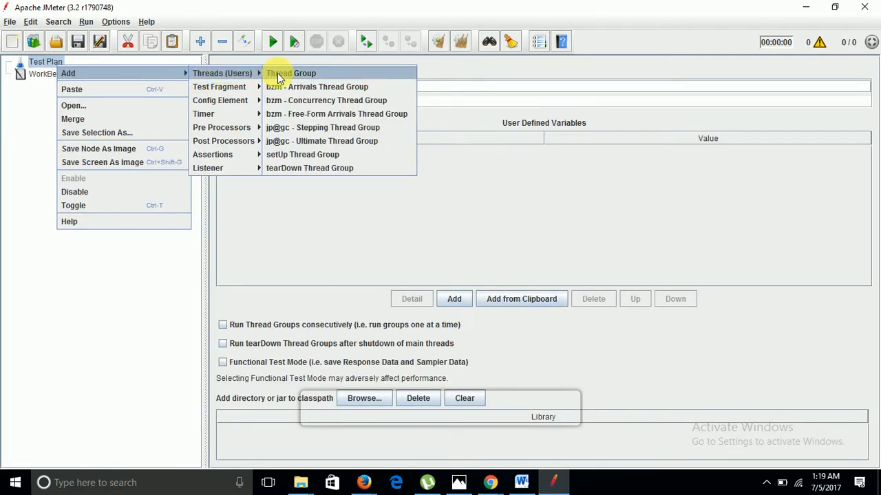
{"action": "mouse_move", "coordinate": [322, 127]}
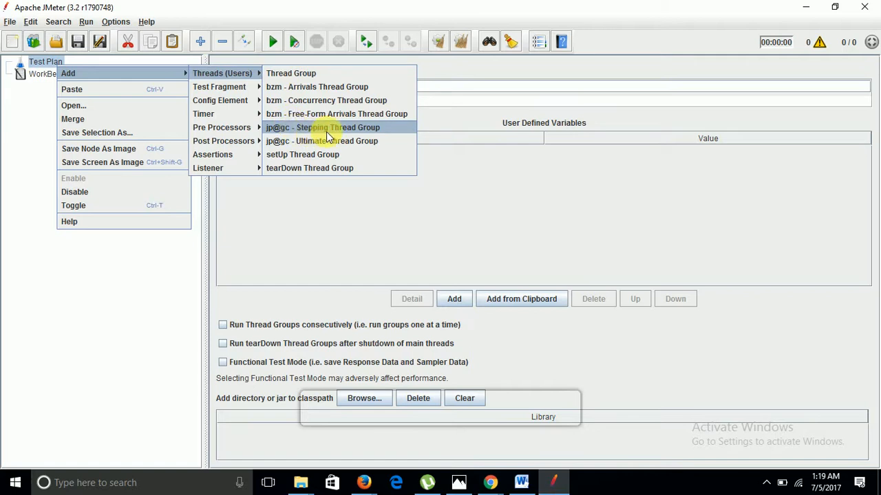
{"action": "mouse_move", "coordinate": [375, 136]}
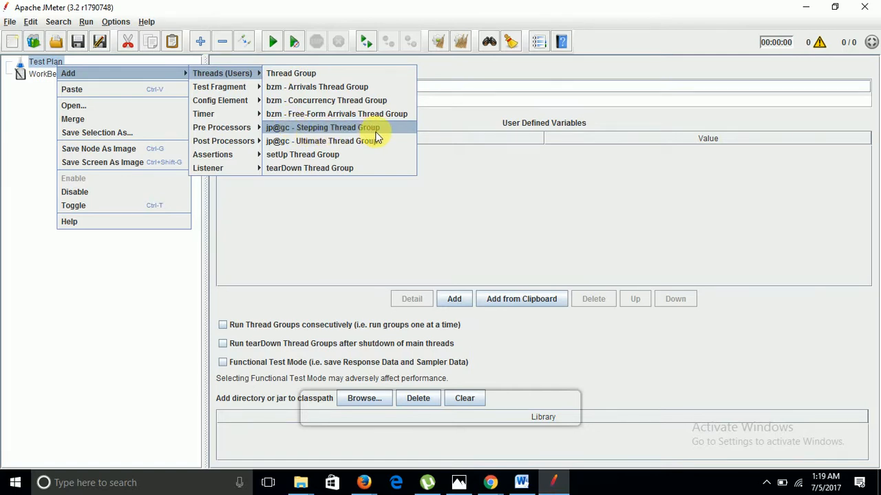
Step: Add a jp@gc - Stepping Thread Group under the Test Plan
{"action": "left_click", "coordinate": [322, 127]}
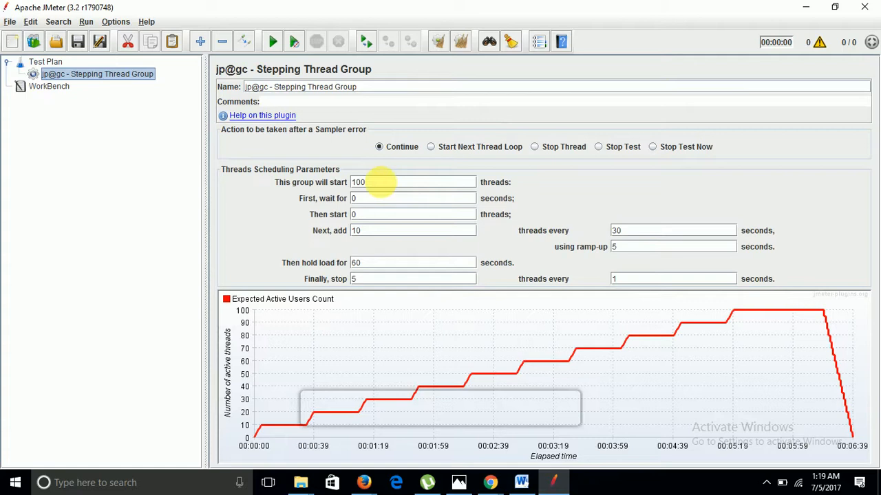
{"action": "mouse_move", "coordinate": [543, 205]}
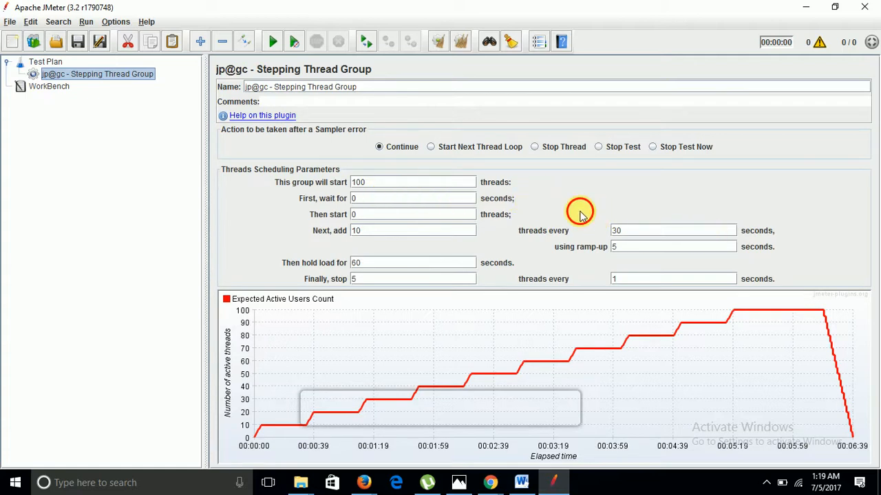
{"action": "mouse_move", "coordinate": [269, 151]}
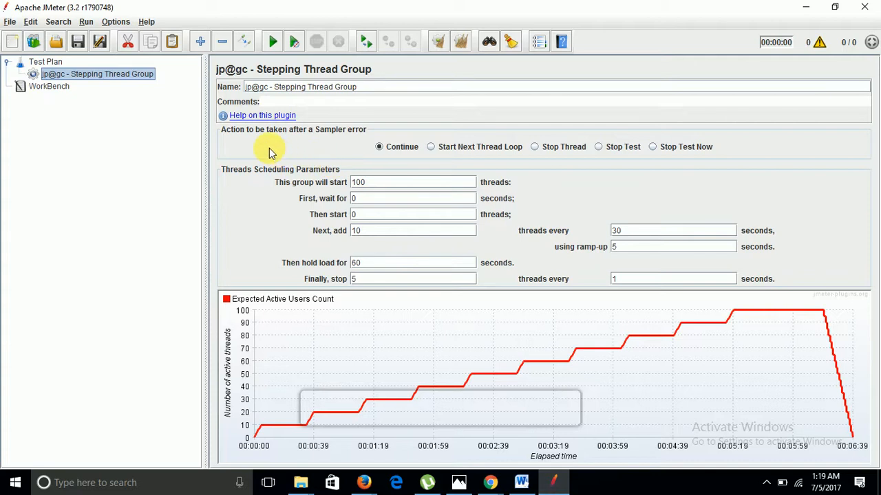
{"action": "mouse_move", "coordinate": [354, 141]}
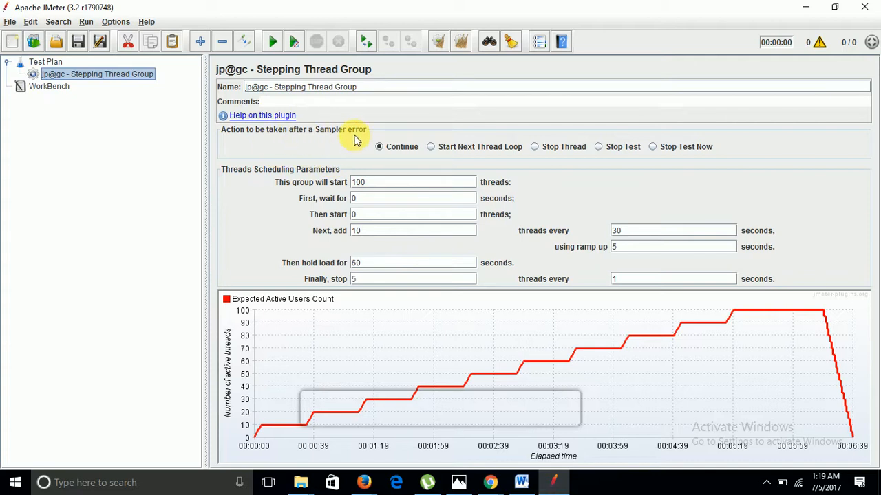
{"action": "mouse_move", "coordinate": [399, 151]}
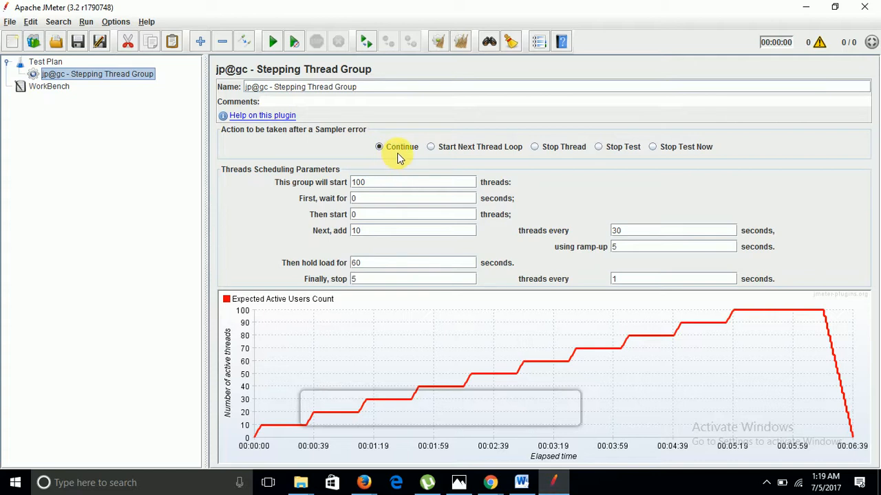
{"action": "mouse_move", "coordinate": [482, 155]}
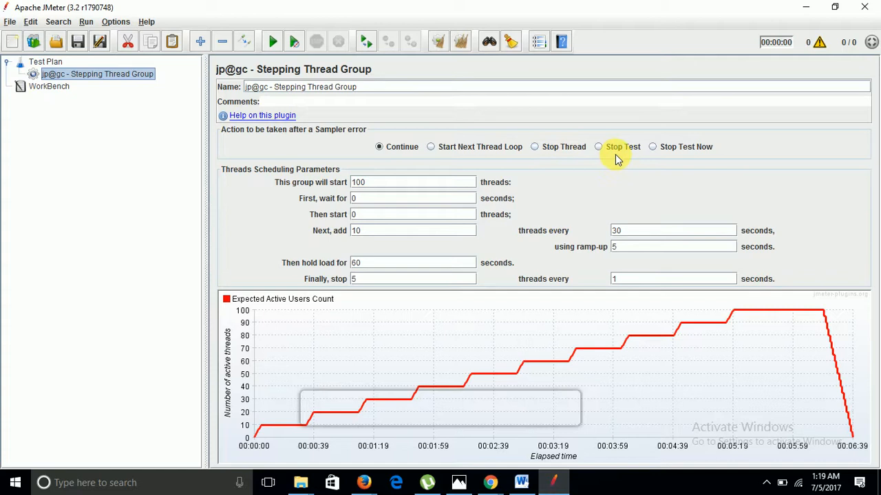
{"action": "mouse_move", "coordinate": [433, 191]}
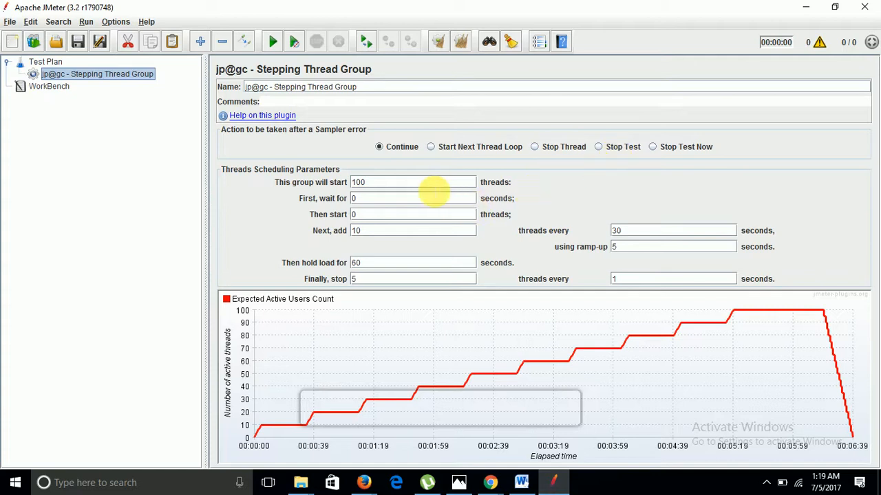
{"action": "mouse_move", "coordinate": [568, 192]}
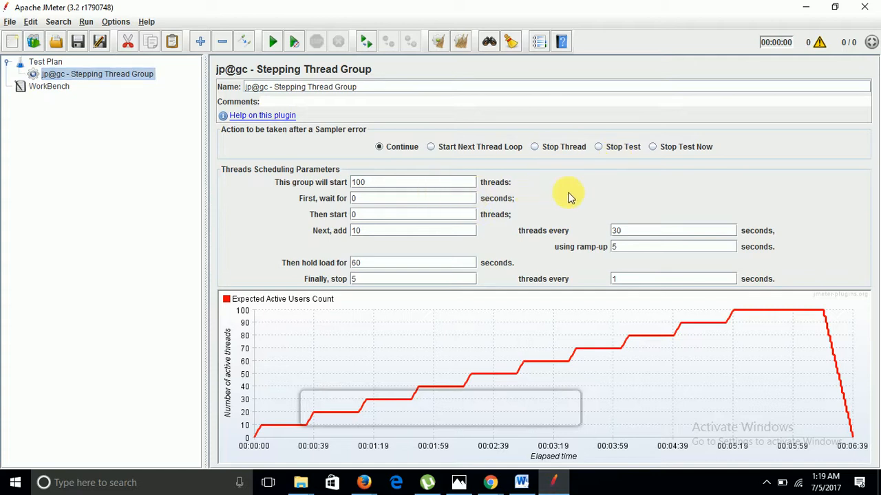
{"action": "mouse_move", "coordinate": [739, 247]}
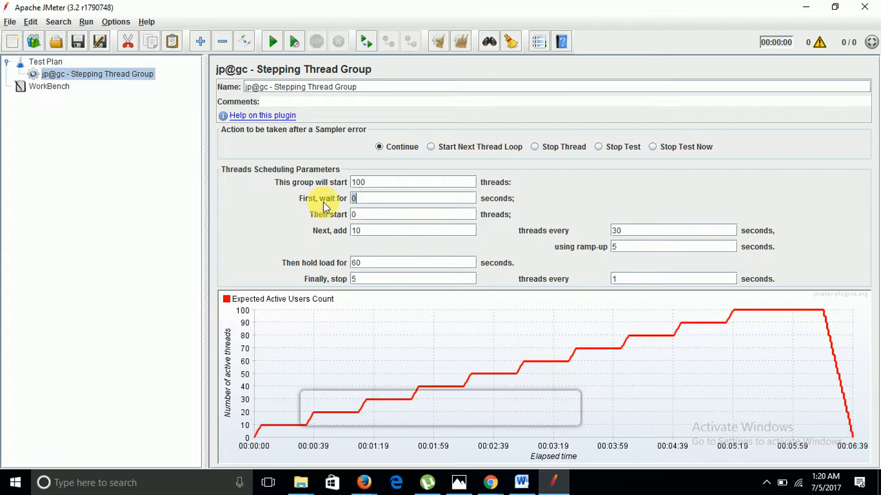
{"action": "mouse_move", "coordinate": [375, 206]}
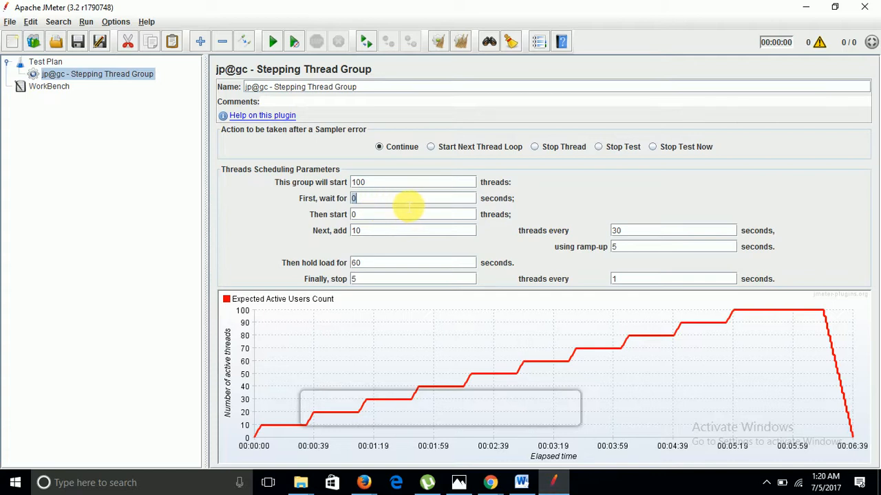
Step: Set the Stepping Thread Group to add threads every 10 seconds and stop them every 5 seconds
{"action": "type", "text": "1"}
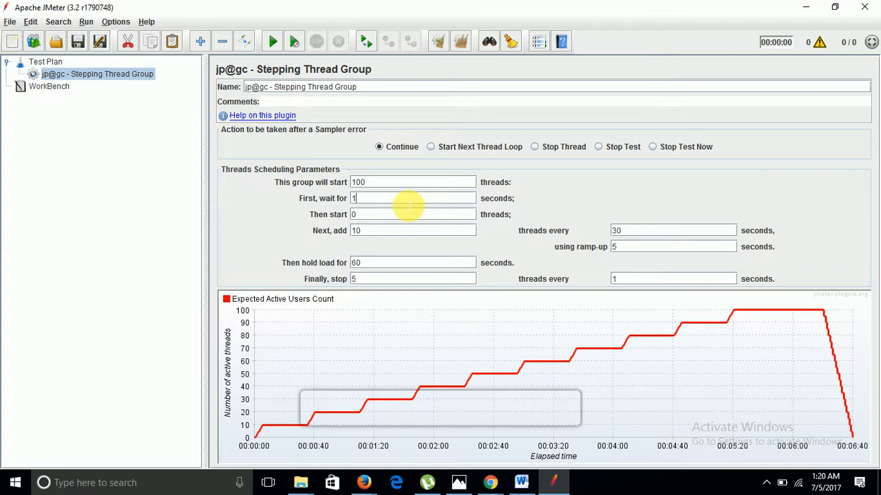
{"action": "type", "text": "0"}
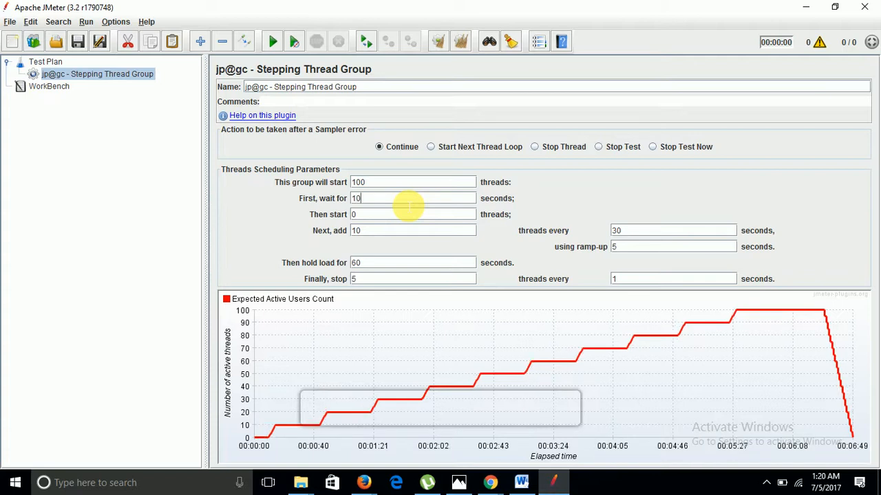
{"action": "mouse_move", "coordinate": [385, 198]}
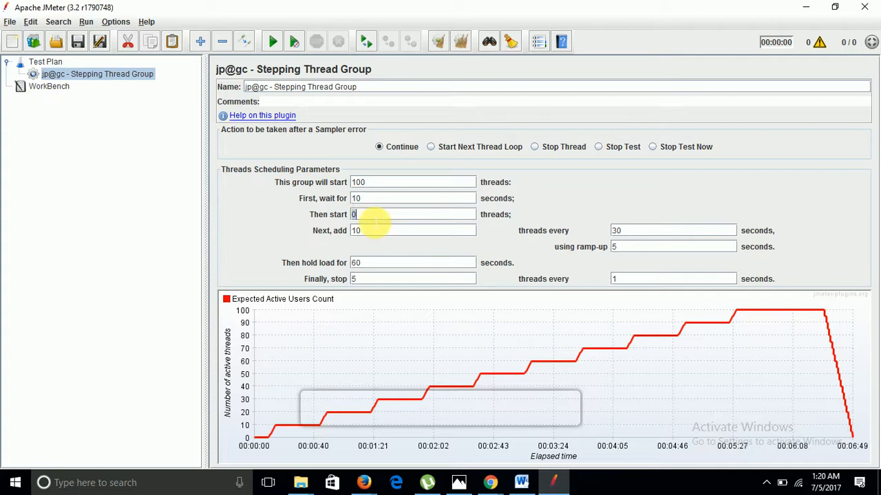
{"action": "type", "text": "10"}
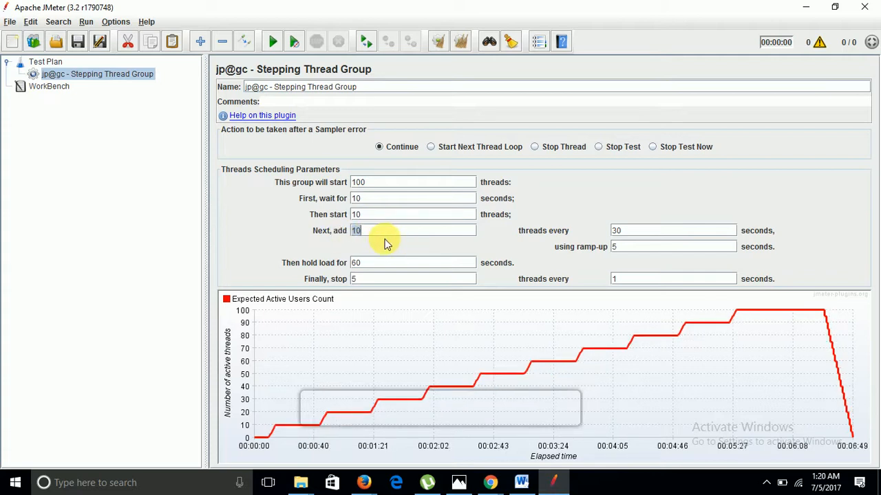
{"action": "mouse_move", "coordinate": [410, 243]}
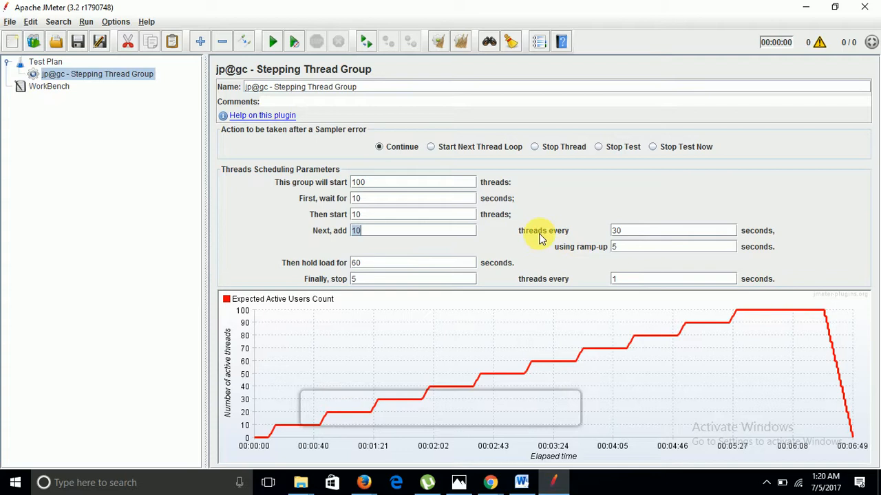
{"action": "mouse_move", "coordinate": [557, 239]}
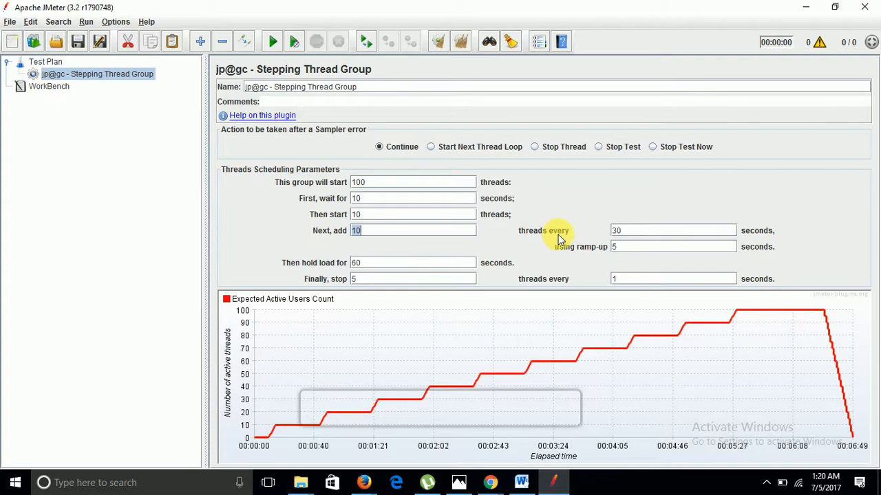
{"action": "left_click", "coordinate": [672, 231]}
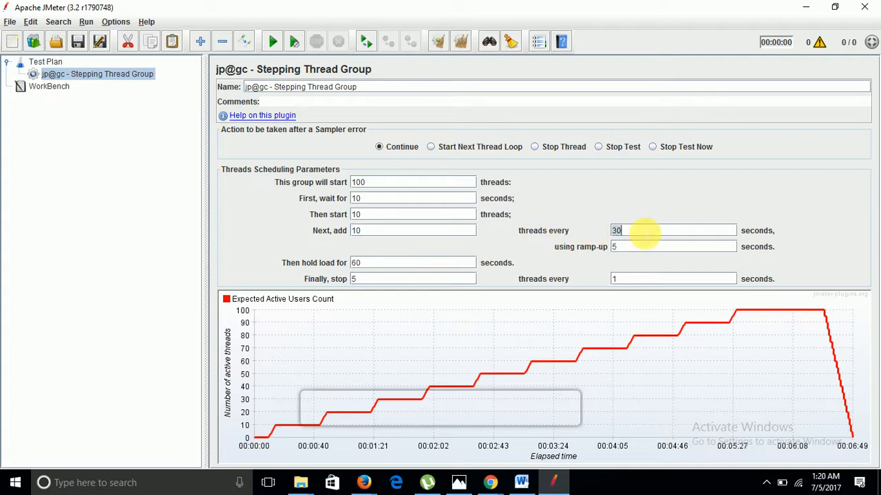
{"action": "type", "text": "10"}
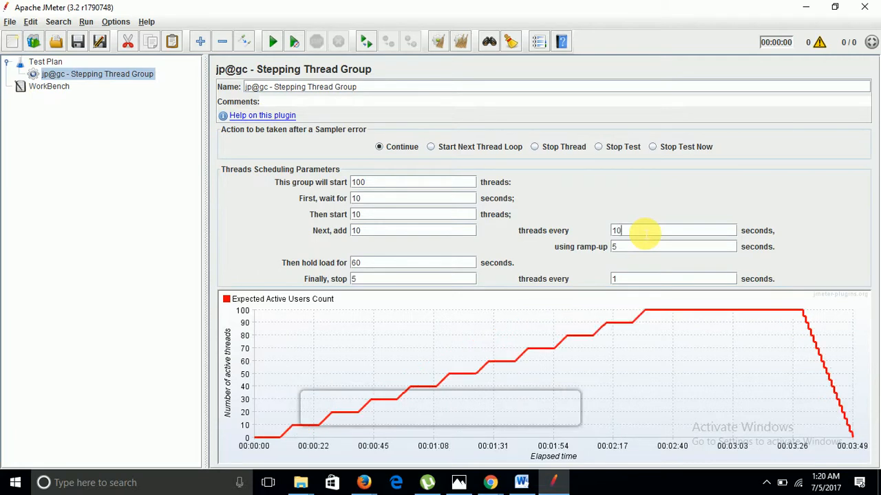
{"action": "left_click", "coordinate": [672, 246]}
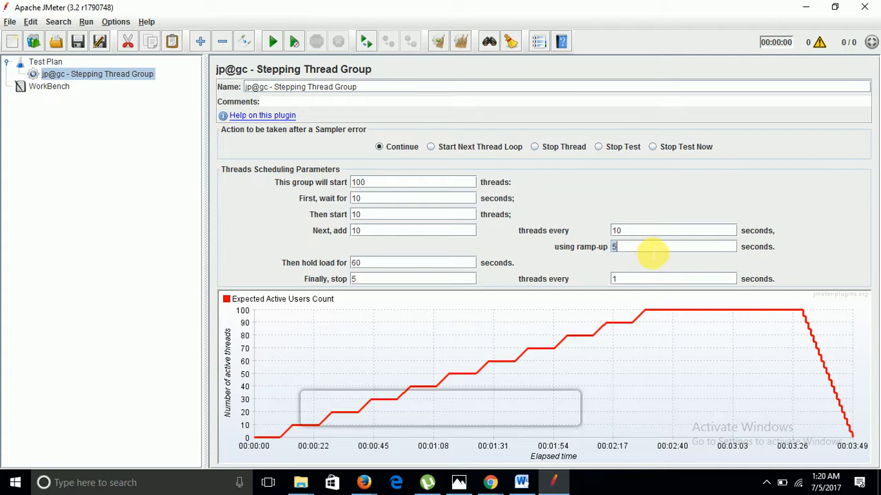
{"action": "left_click", "coordinate": [412, 263]}
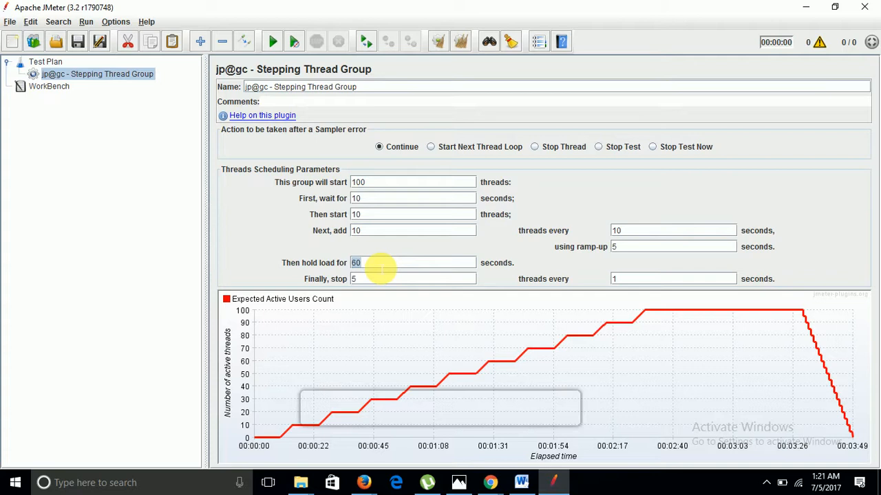
{"action": "mouse_move", "coordinate": [389, 272]}
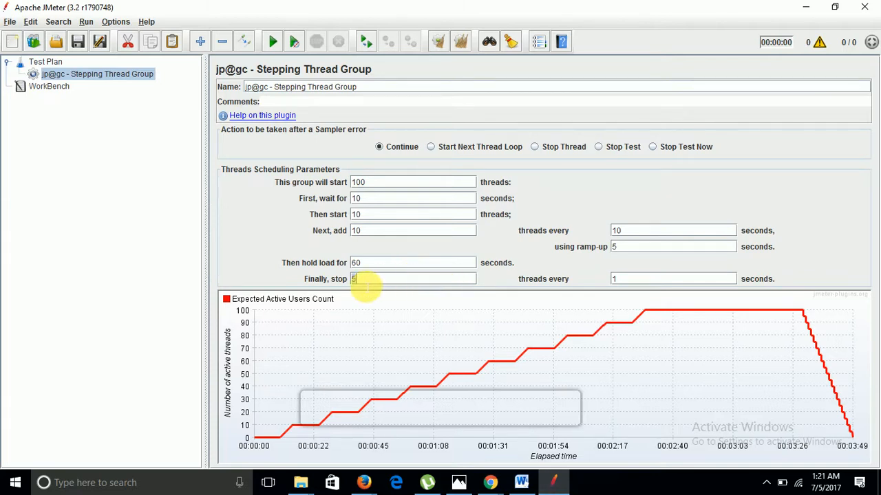
{"action": "mouse_move", "coordinate": [581, 284]}
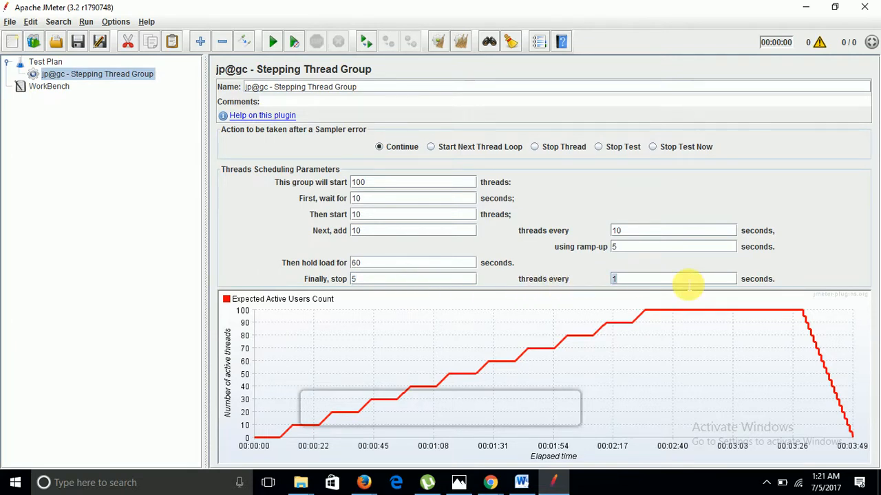
{"action": "type", "text": "5"}
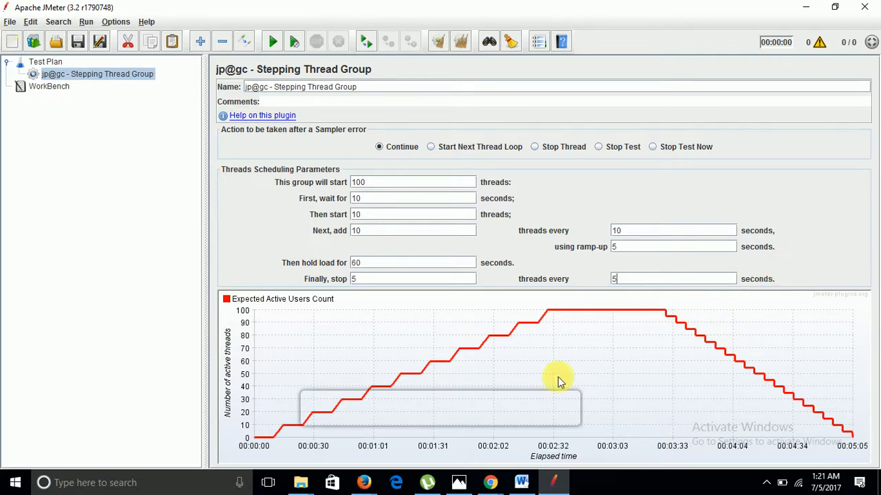
{"action": "mouse_move", "coordinate": [664, 351]}
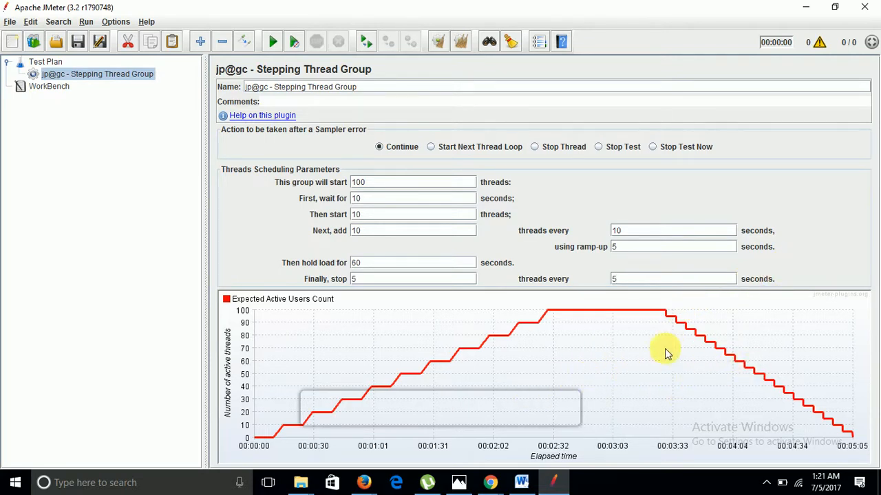
{"action": "mouse_move", "coordinate": [587, 359]}
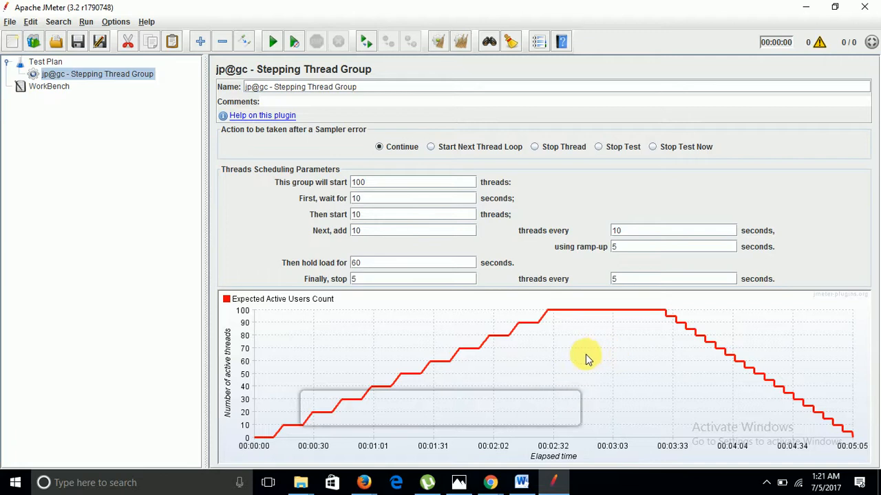
{"action": "mouse_move", "coordinate": [430, 199]}
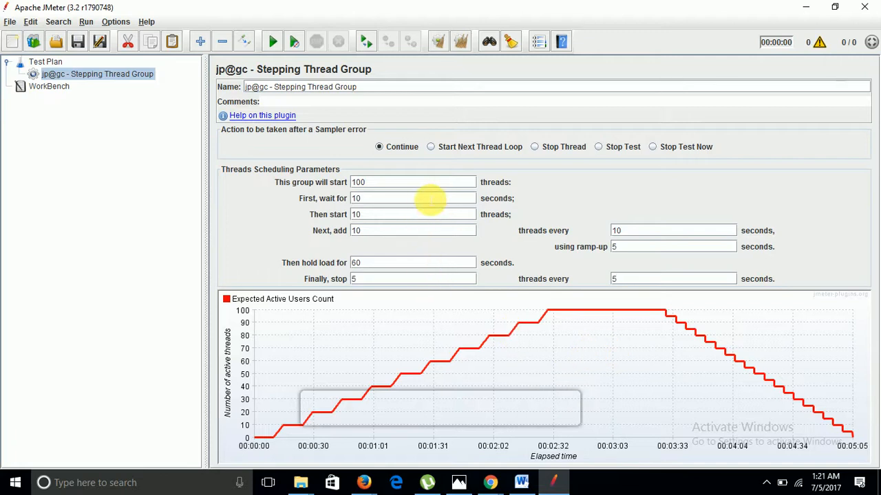
{"action": "mouse_move", "coordinate": [269, 440]}
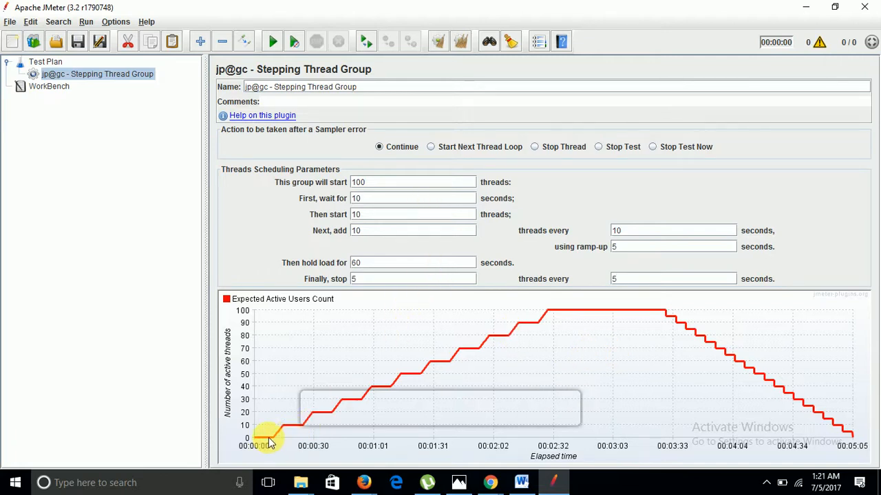
{"action": "mouse_move", "coordinate": [267, 444]}
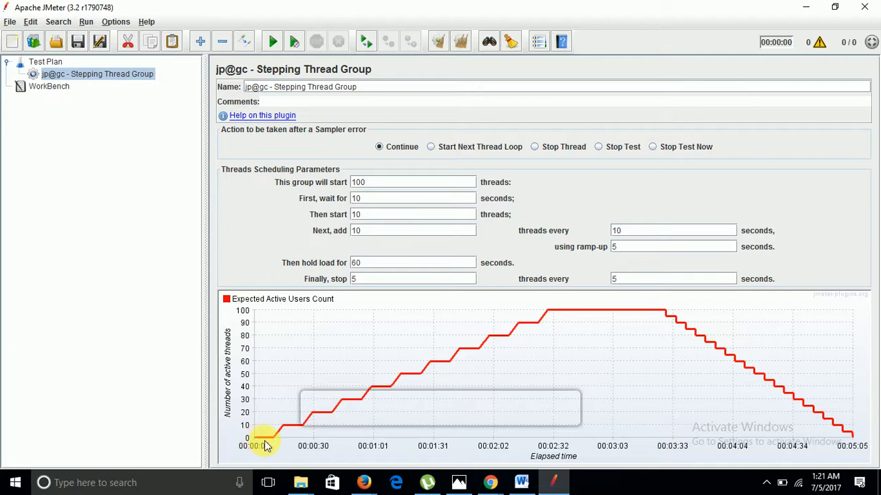
{"action": "mouse_move", "coordinate": [280, 443]}
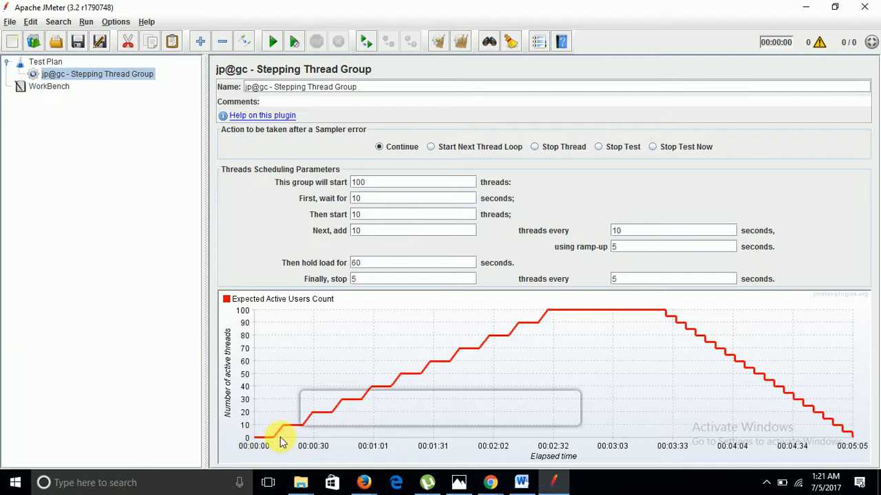
{"action": "mouse_move", "coordinate": [278, 437]}
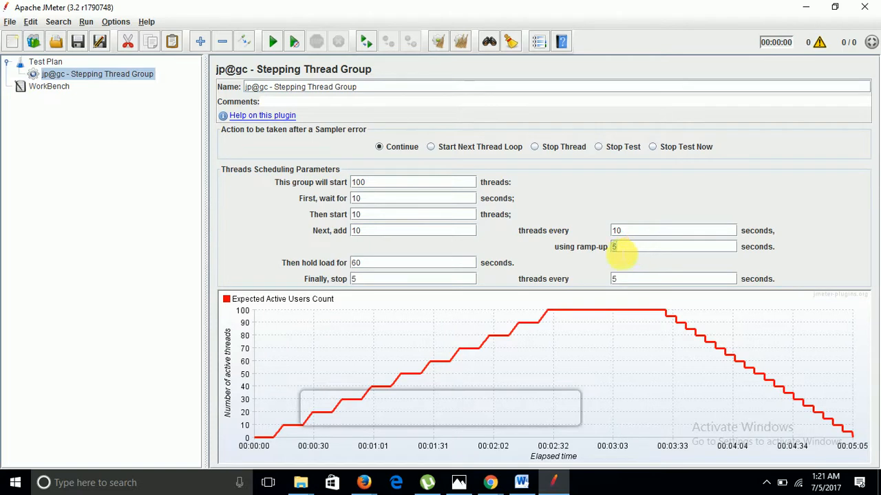
{"action": "mouse_move", "coordinate": [330, 416]}
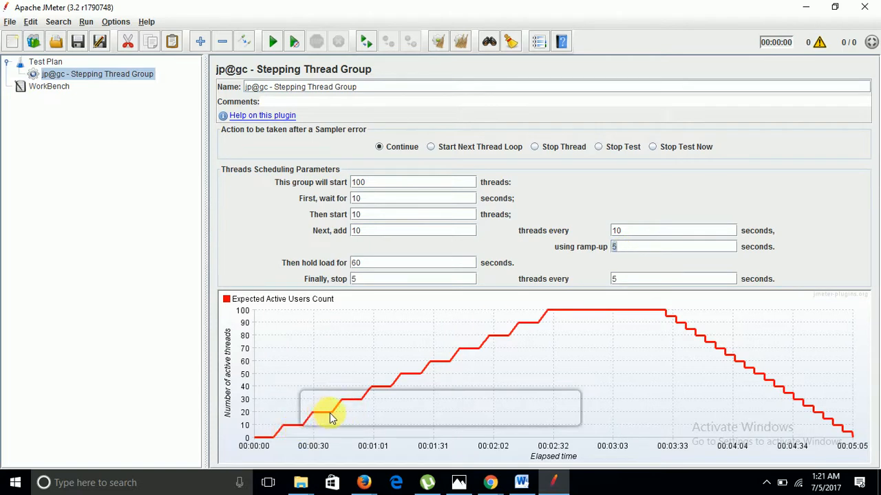
{"action": "mouse_move", "coordinate": [539, 322]}
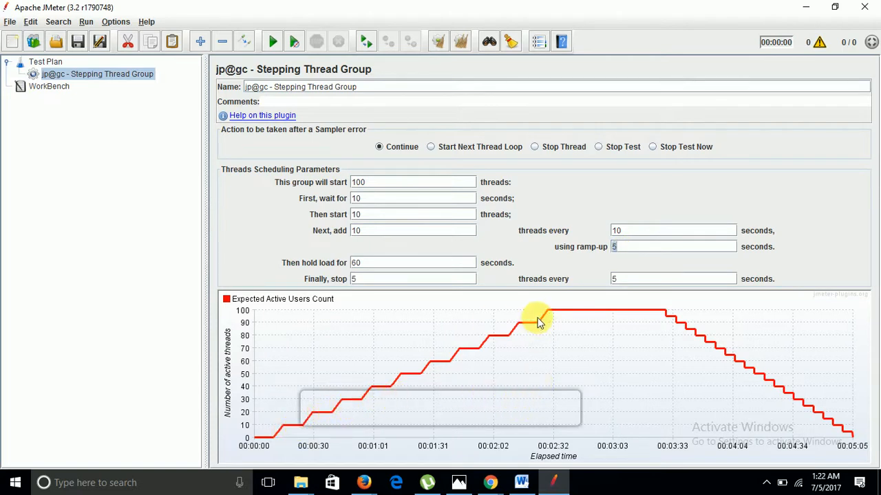
{"action": "mouse_move", "coordinate": [549, 316]}
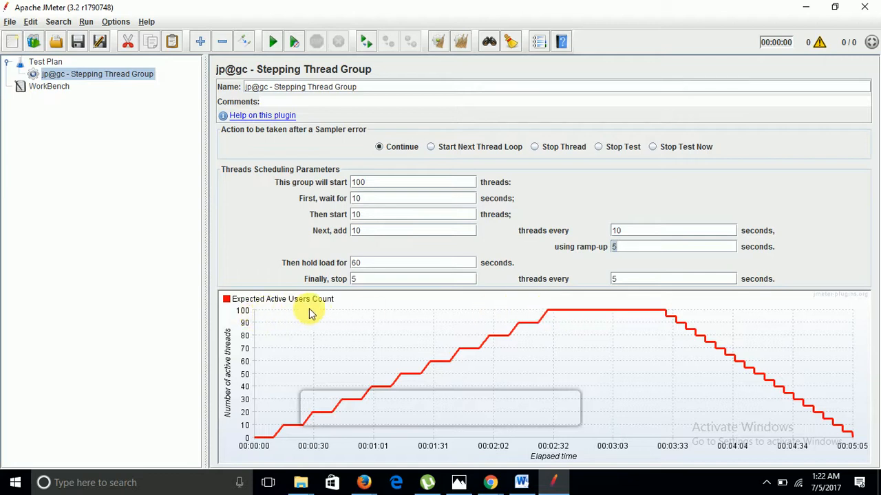
{"action": "mouse_move", "coordinate": [550, 315]}
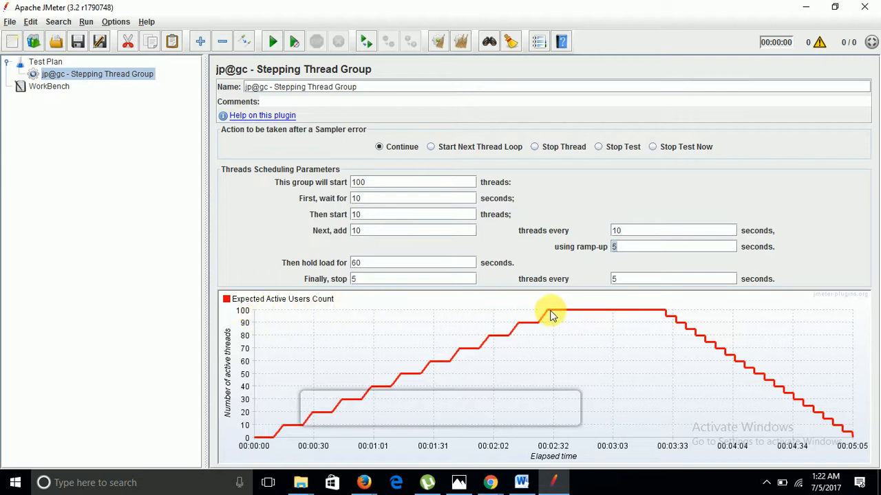
{"action": "mouse_move", "coordinate": [644, 313]}
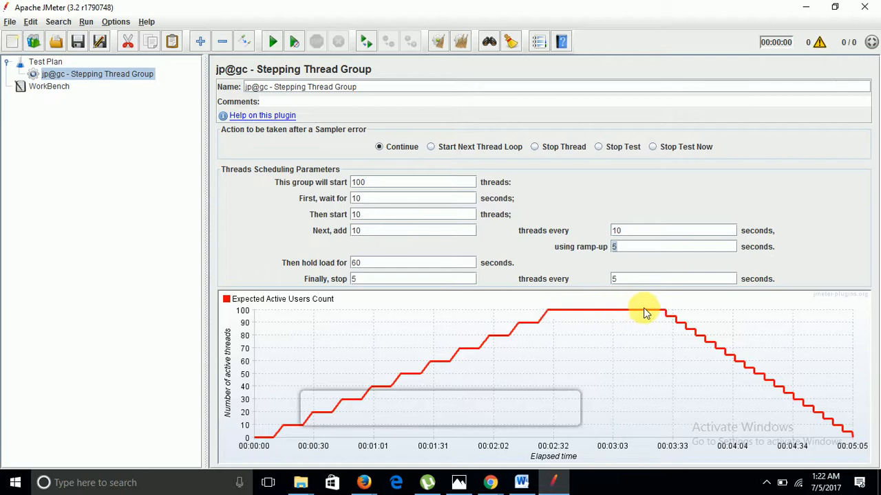
{"action": "mouse_move", "coordinate": [553, 313]}
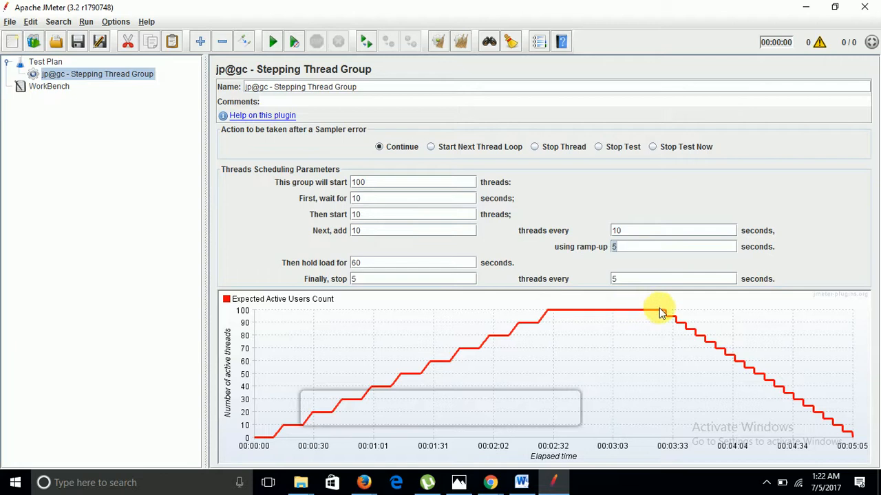
{"action": "mouse_move", "coordinate": [558, 315]}
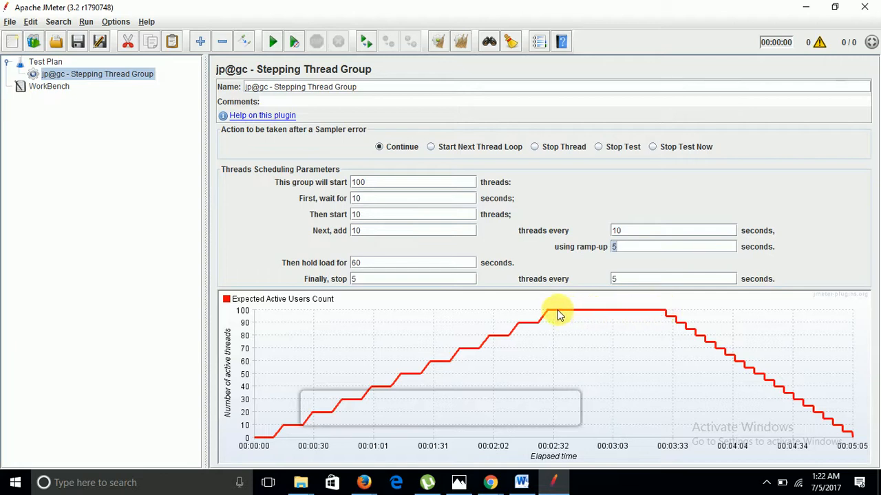
{"action": "mouse_move", "coordinate": [667, 315]}
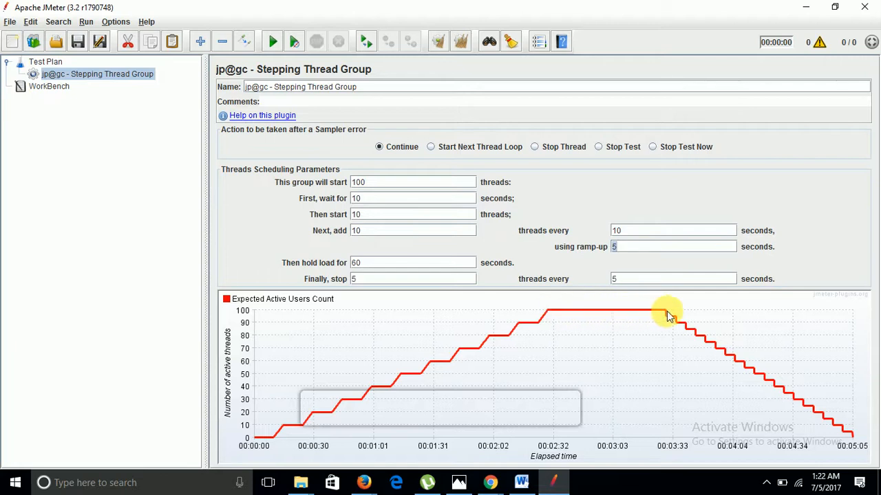
{"action": "mouse_move", "coordinate": [677, 322]}
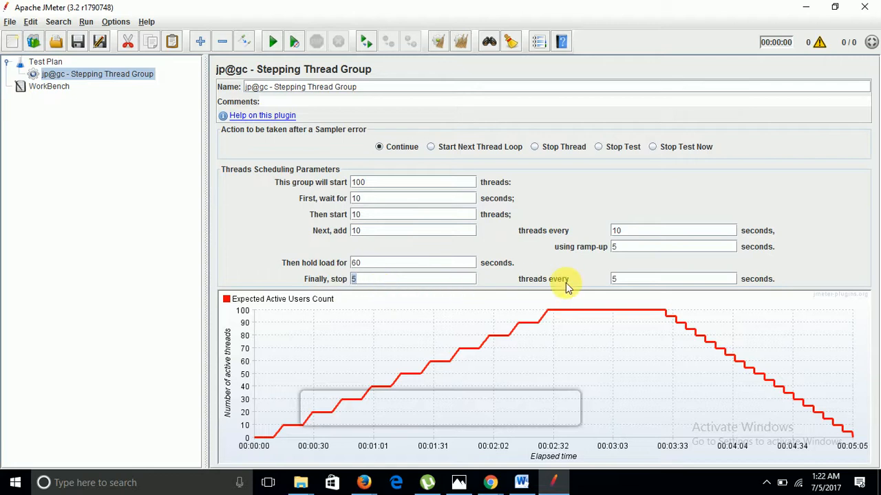
{"action": "mouse_move", "coordinate": [700, 336]}
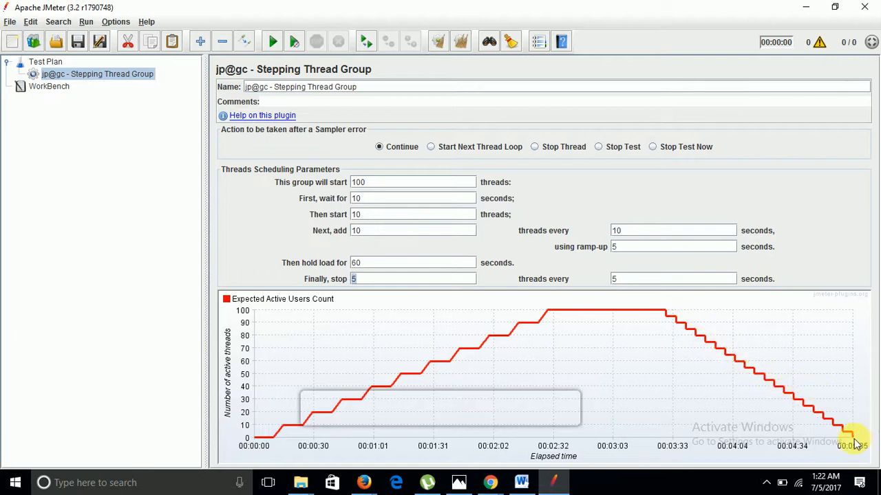
{"action": "mouse_move", "coordinate": [855, 444]}
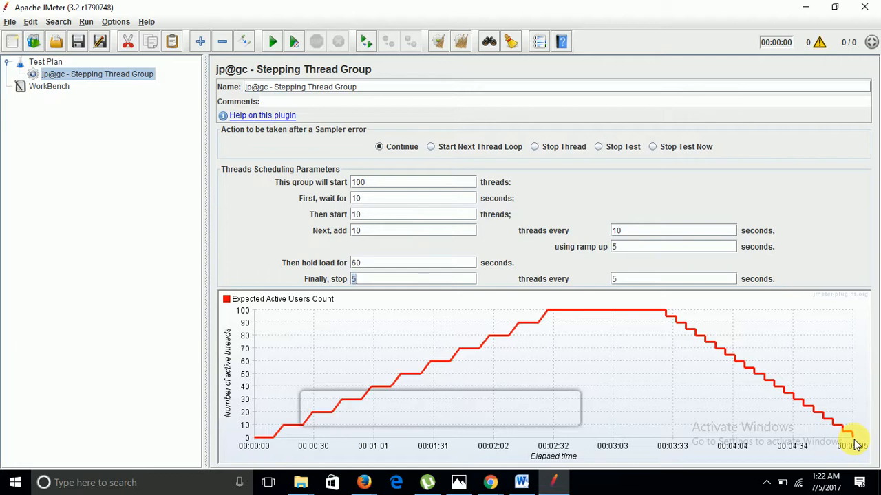
{"action": "mouse_move", "coordinate": [856, 395]}
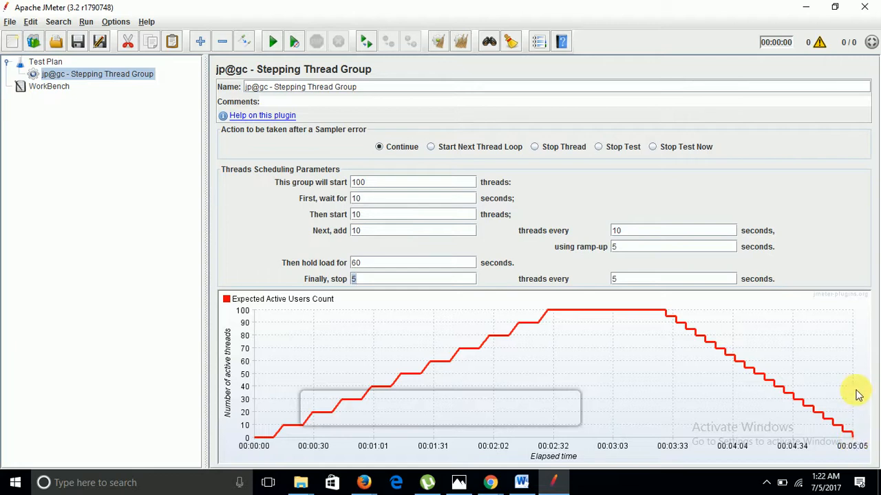
{"action": "mouse_move", "coordinate": [536, 382]}
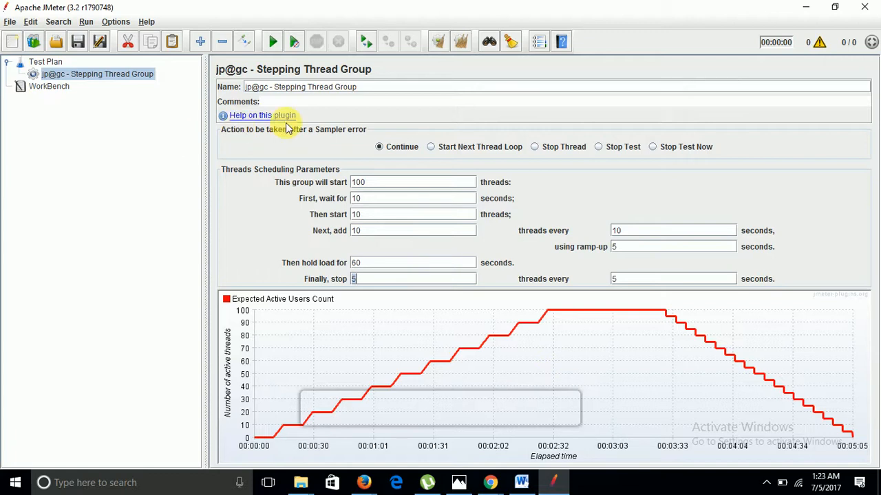
{"action": "mouse_move", "coordinate": [482, 167]}
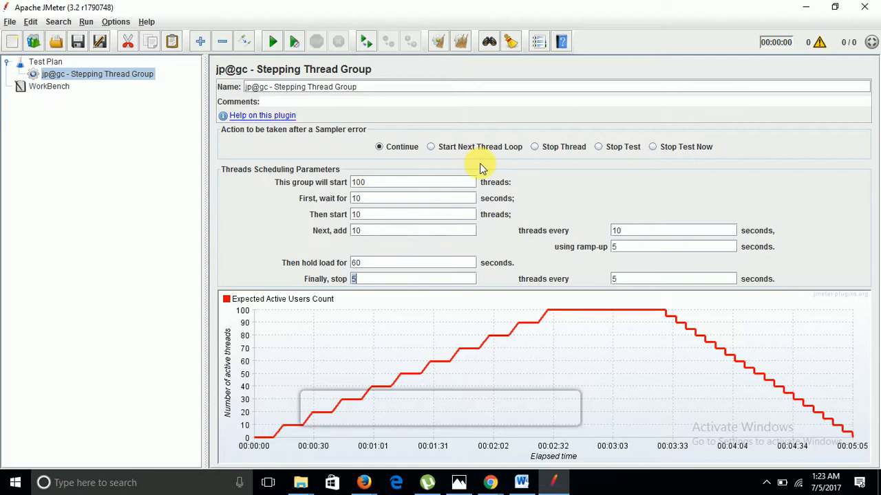
{"action": "mouse_move", "coordinate": [535, 182]}
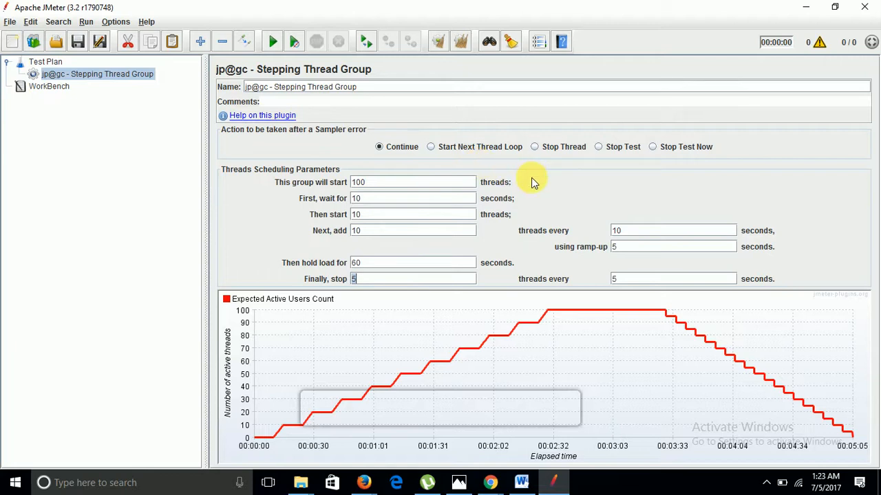
{"action": "mouse_move", "coordinate": [437, 186]}
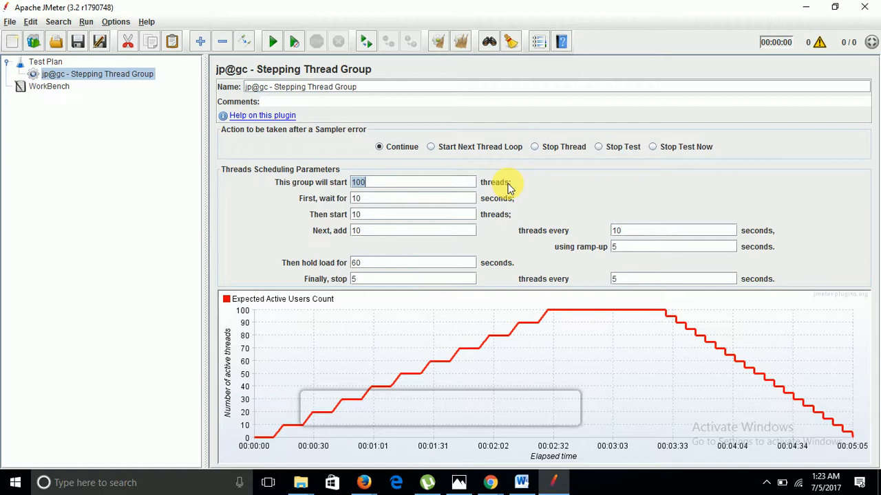
{"action": "mouse_move", "coordinate": [492, 203]}
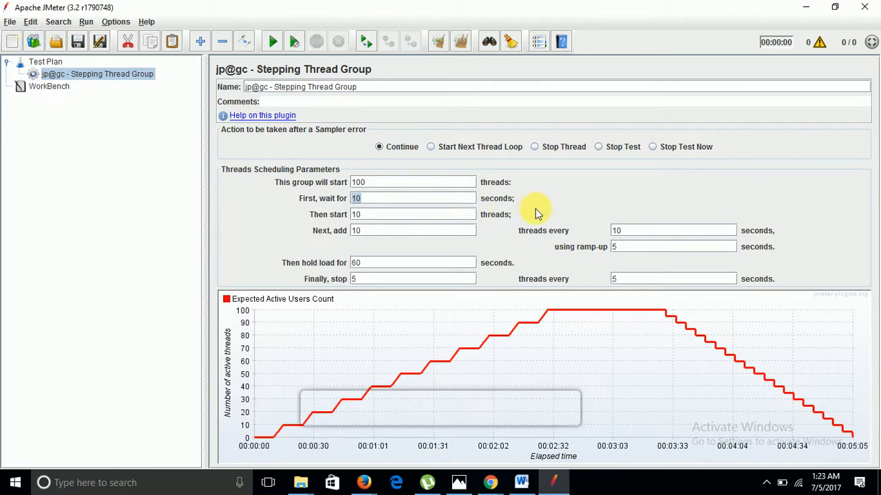
{"action": "mouse_move", "coordinate": [546, 206]}
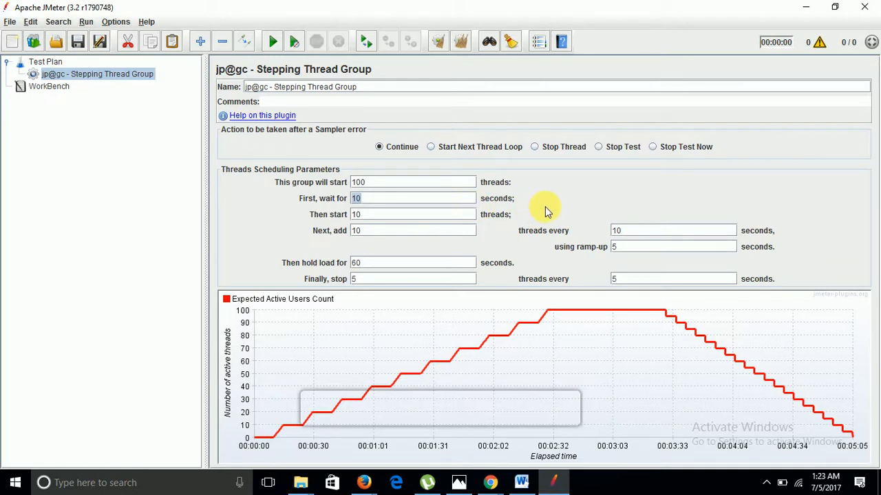